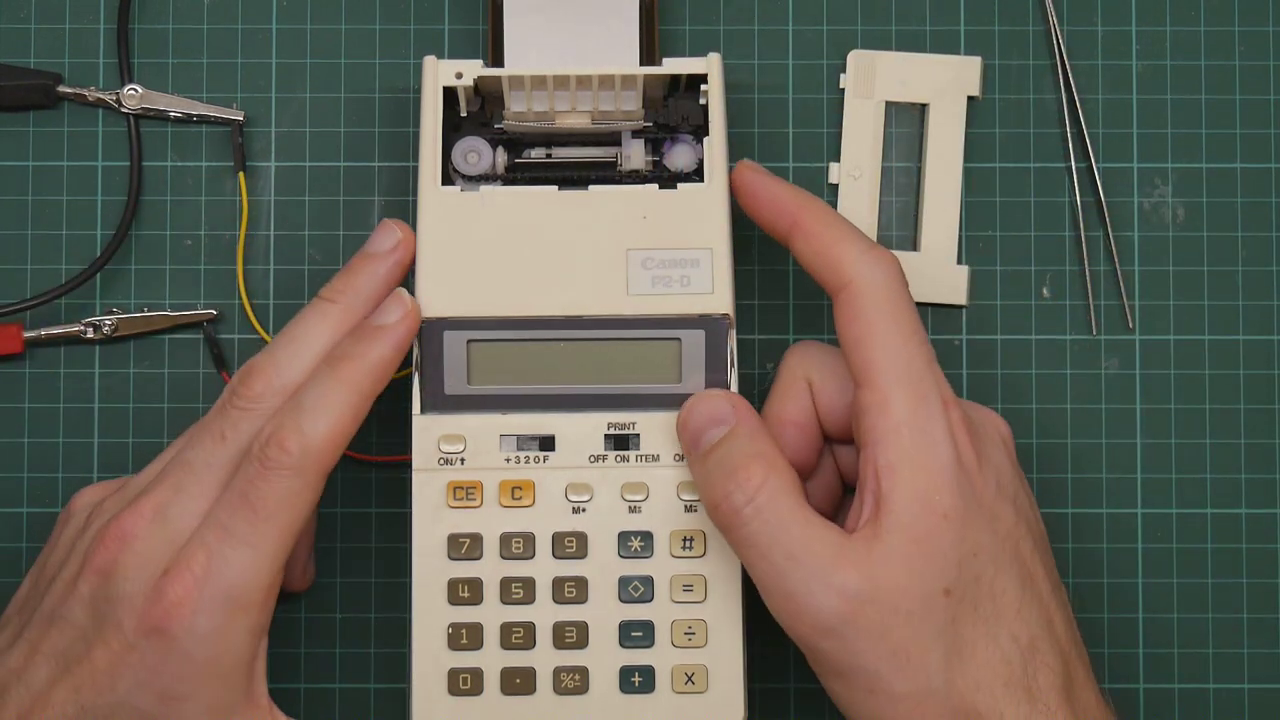
pyautogui.click(695, 450)
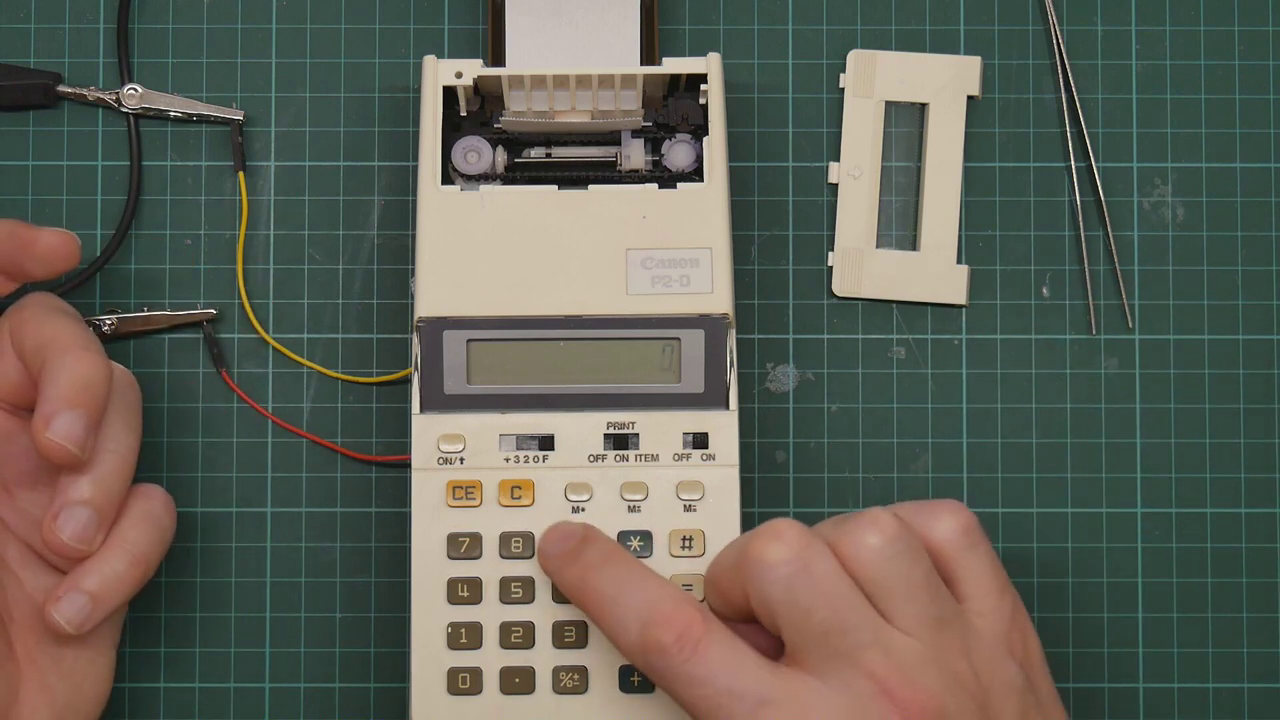
pyautogui.click(559, 543)
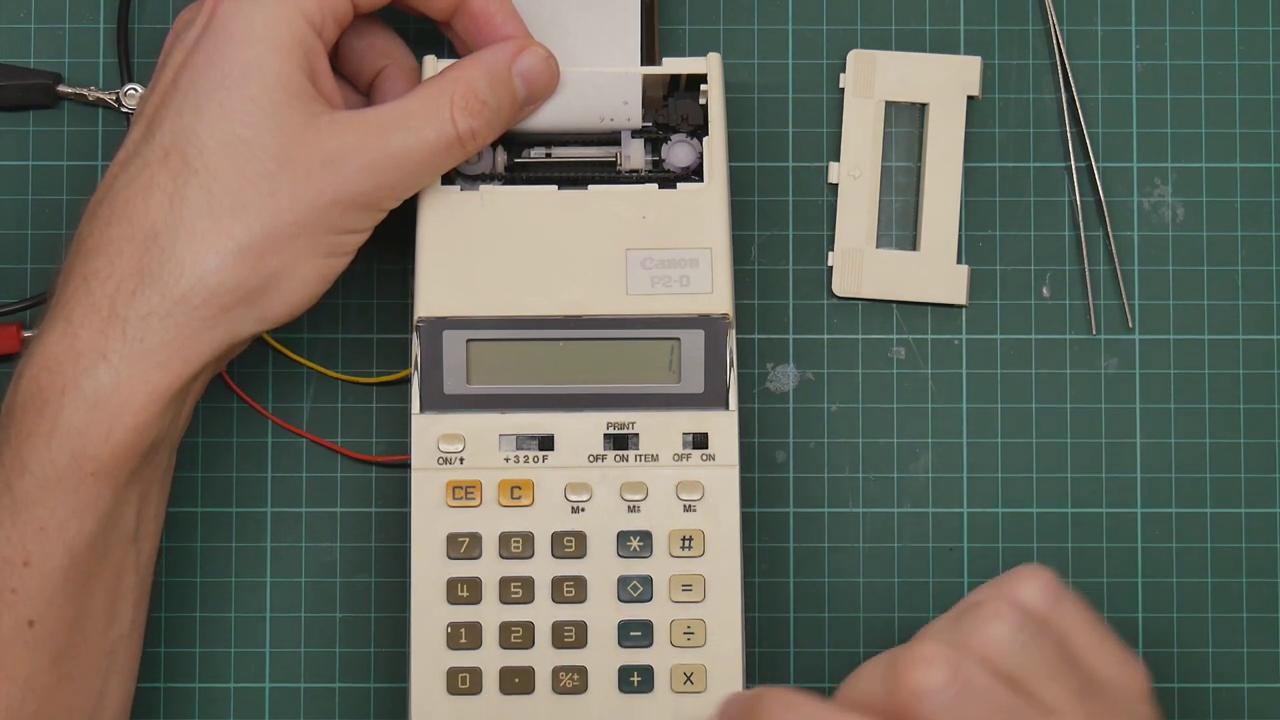
pyautogui.click(688, 544)
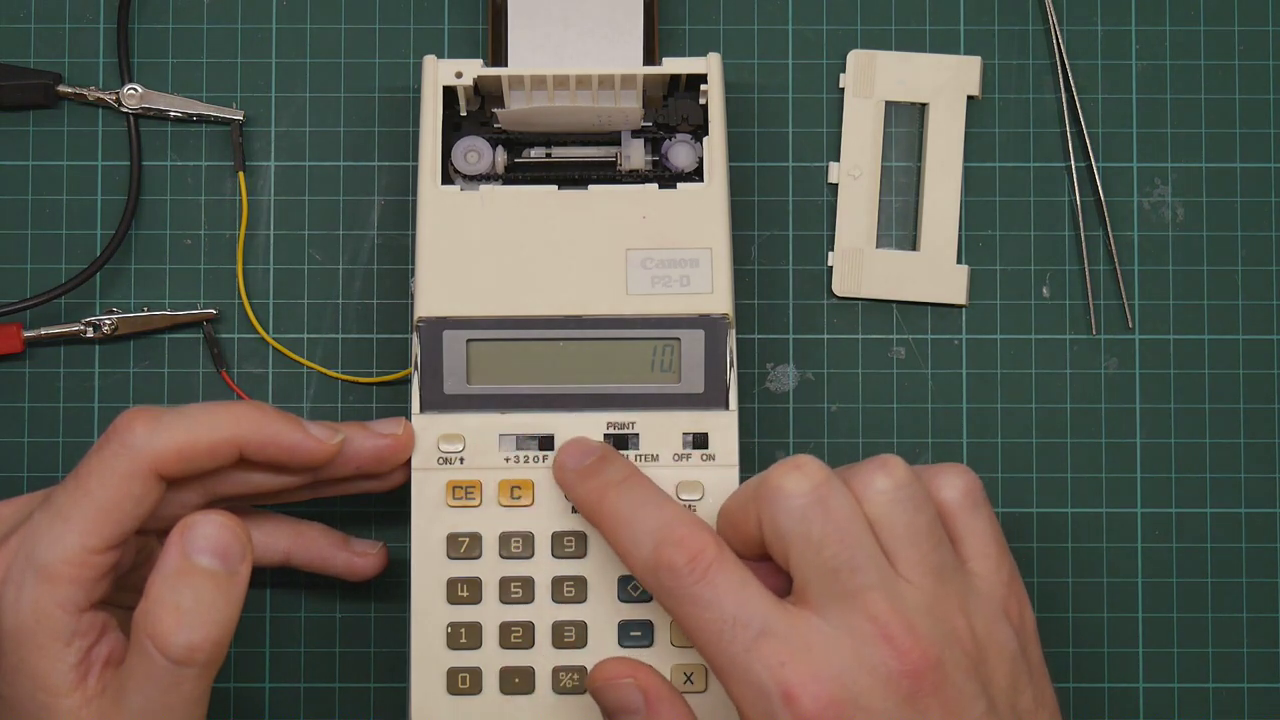
pyautogui.click(598, 445)
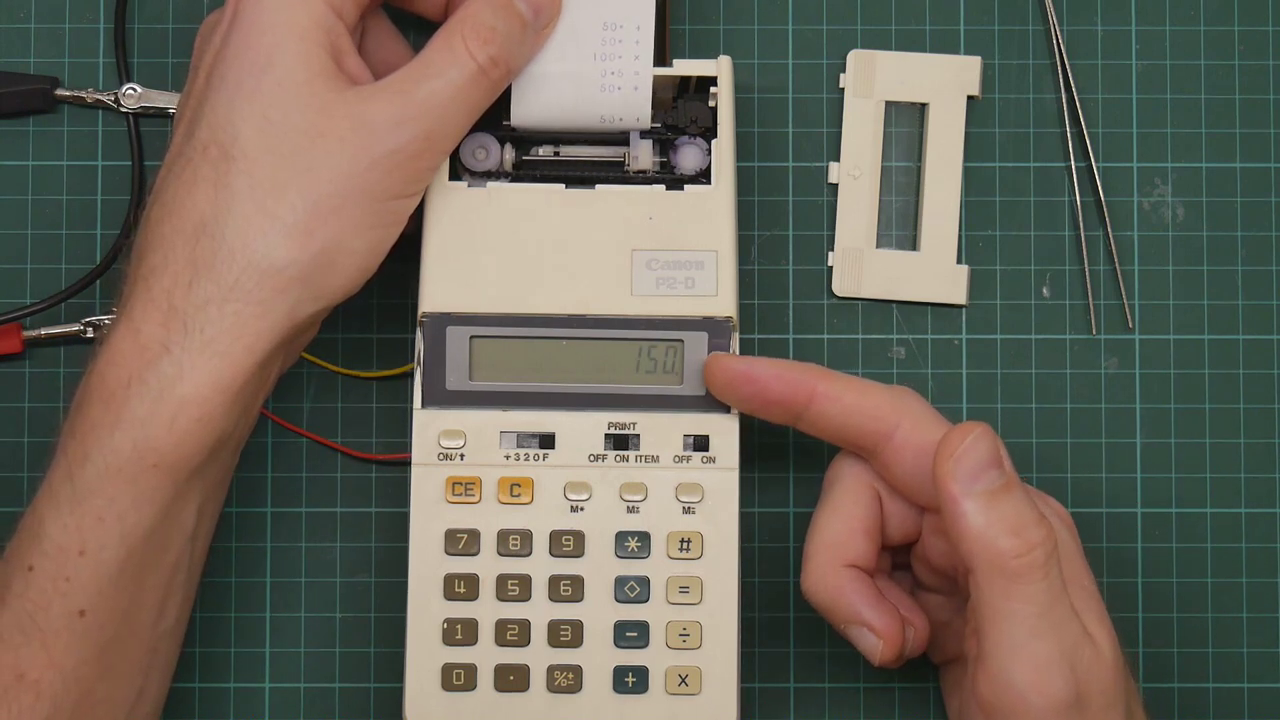
pyautogui.click(700, 445)
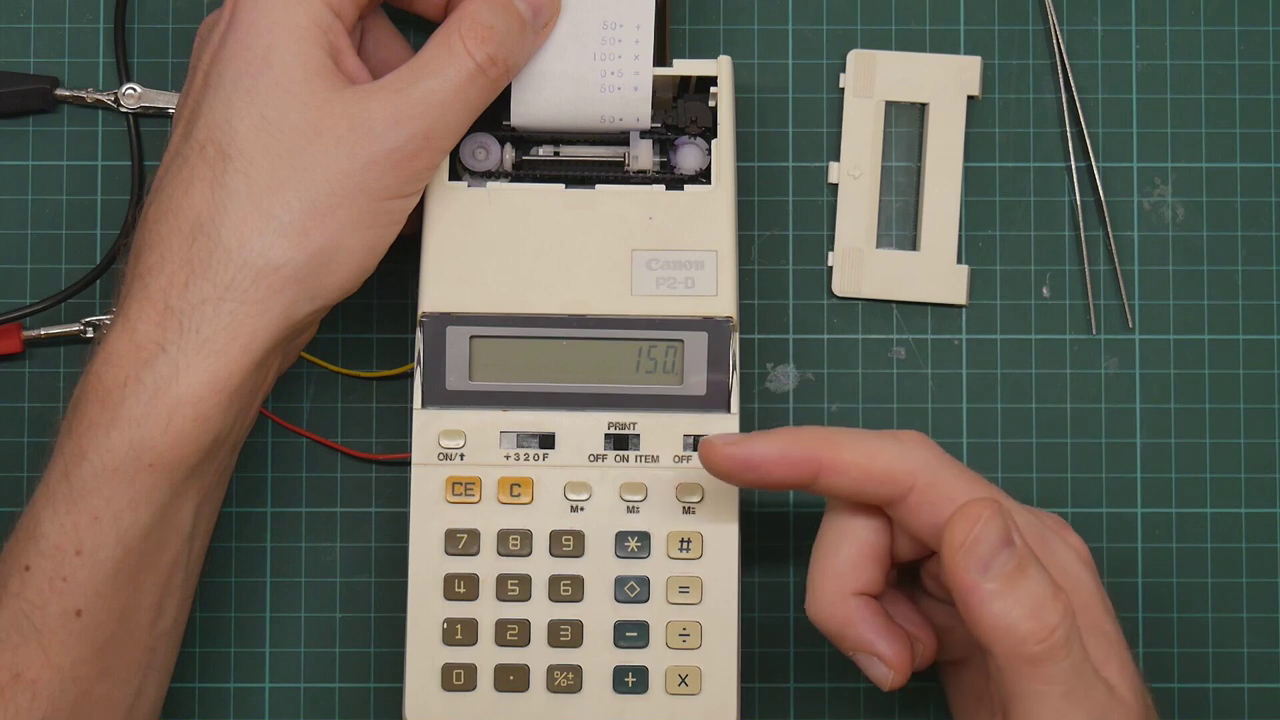
pyautogui.click(690, 448)
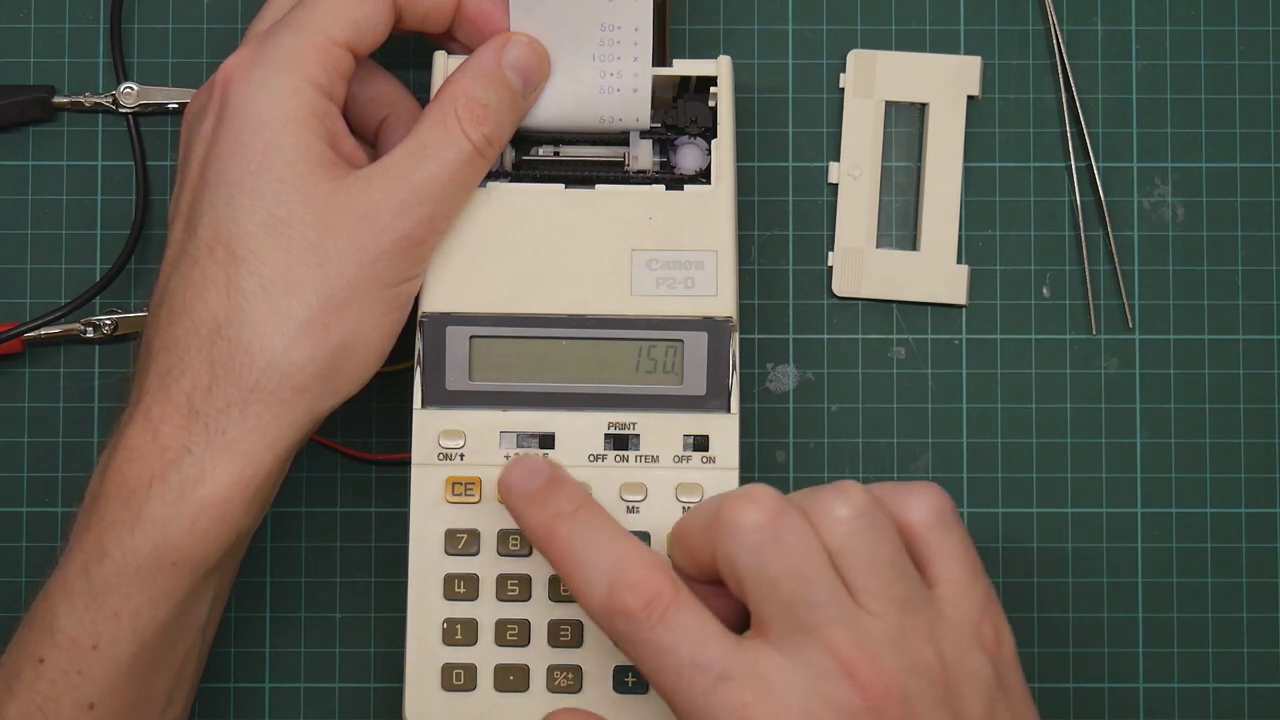
pyautogui.click(513, 490)
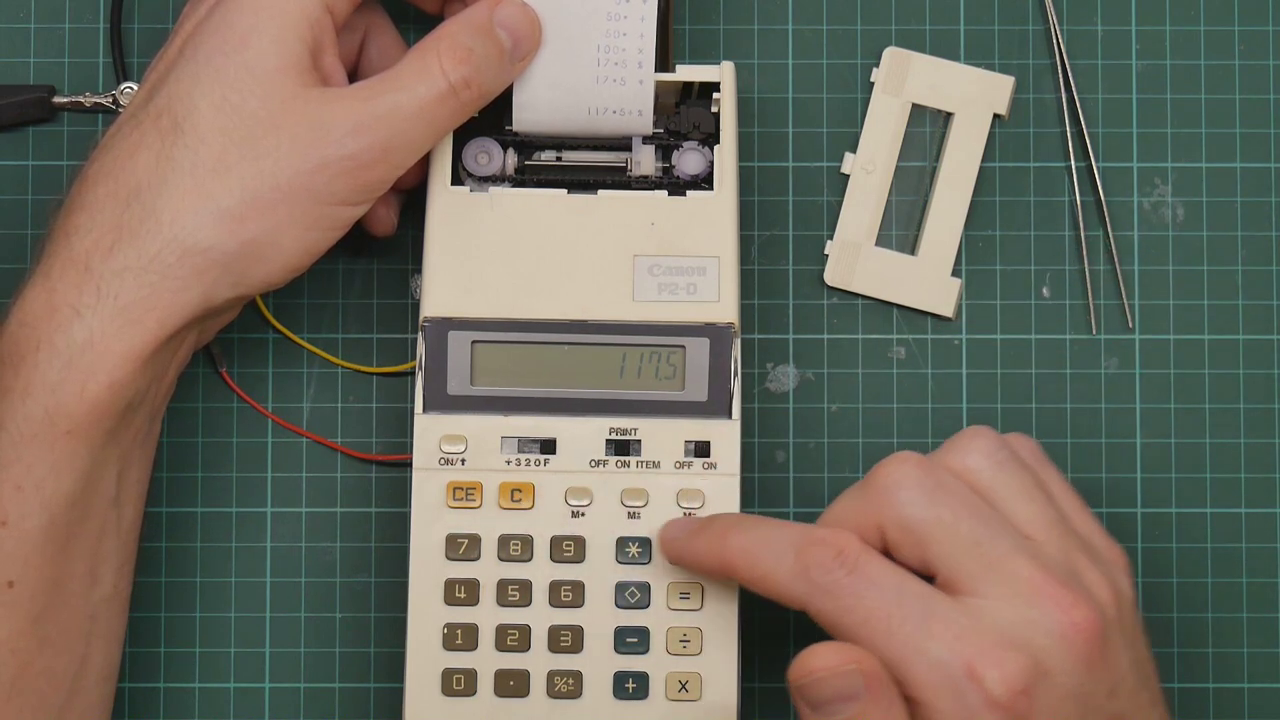
pyautogui.click(689, 553)
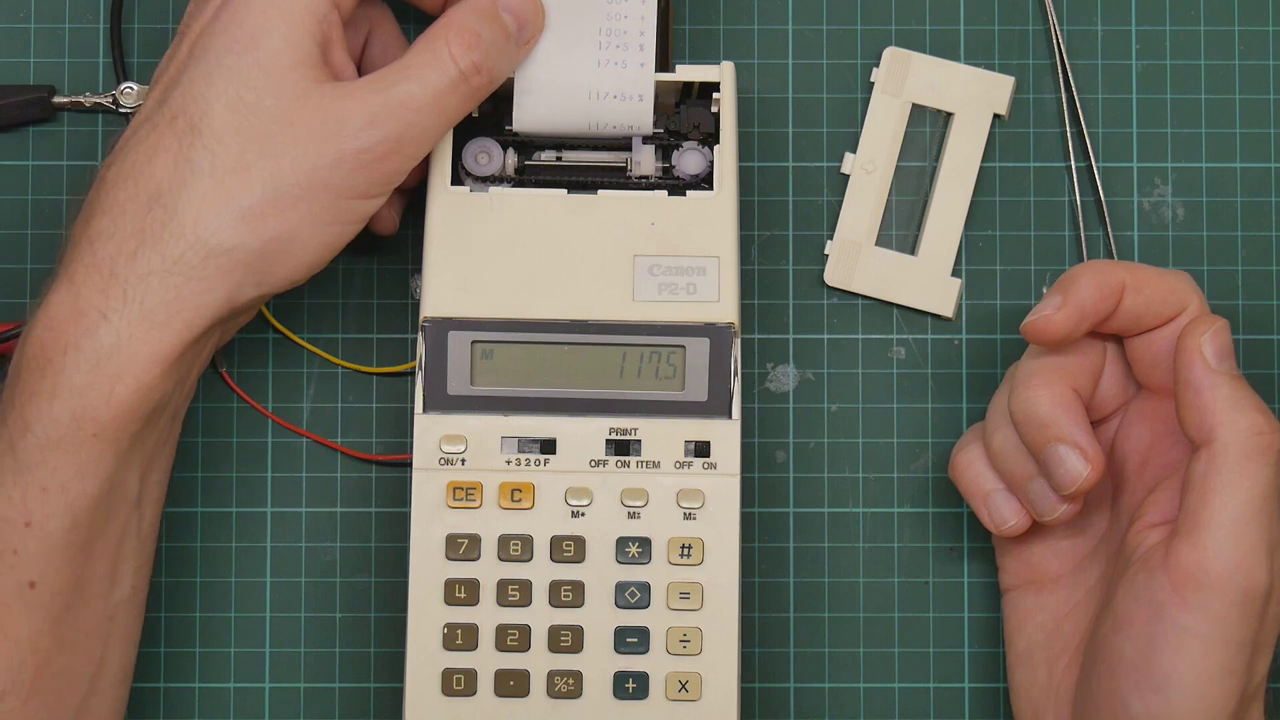